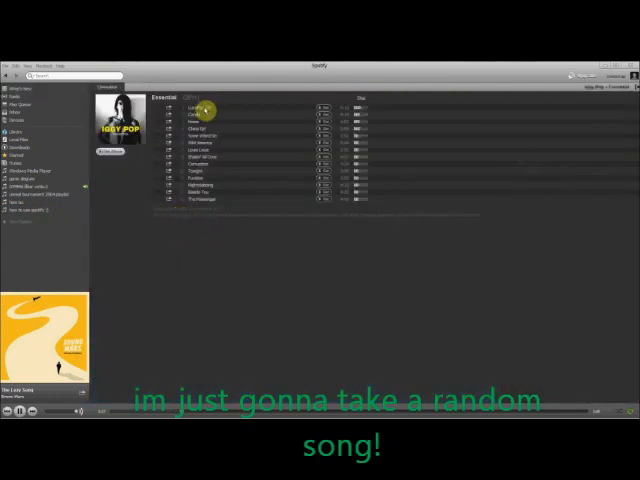
- Add an Iggy Pop track to the playlist, then delete it so the playlist is empty
double_click(200, 108)
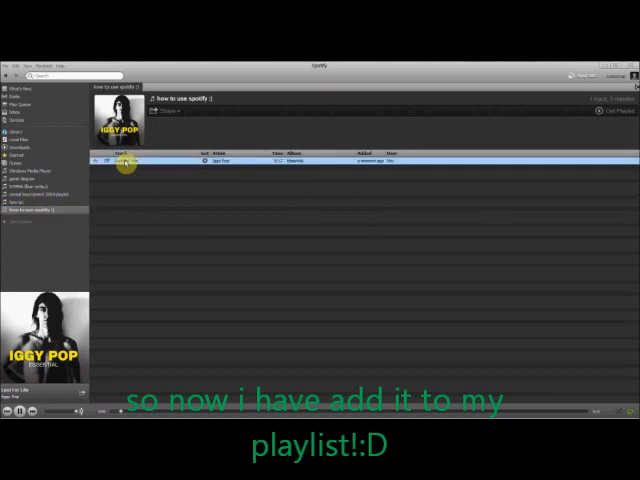
right_click(128, 162)
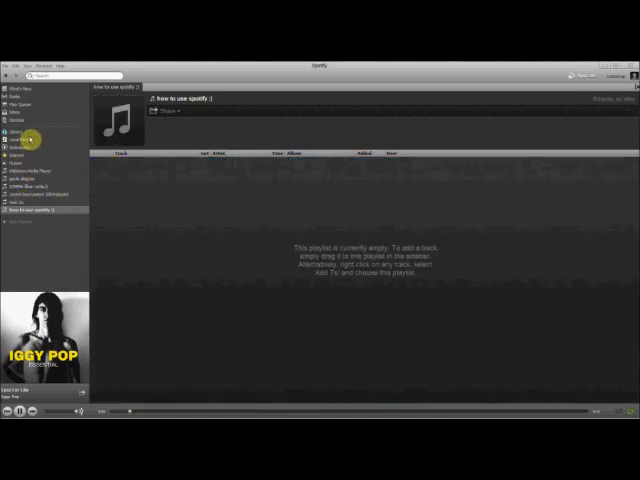
- Browse Play Queue and Radio, then bring up options on the second OMG entry
click(20, 105)
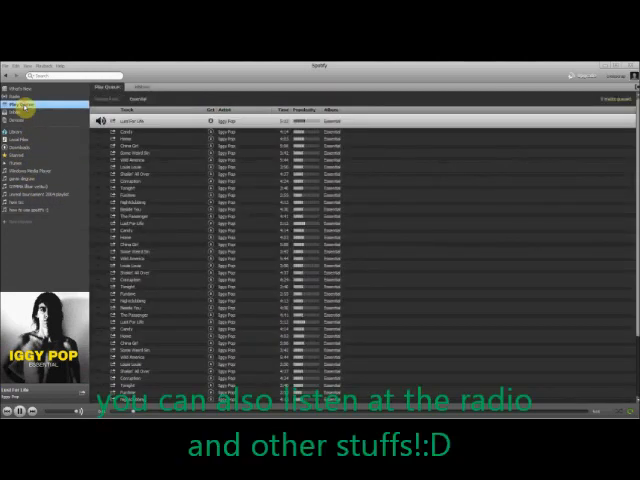
click(22, 96)
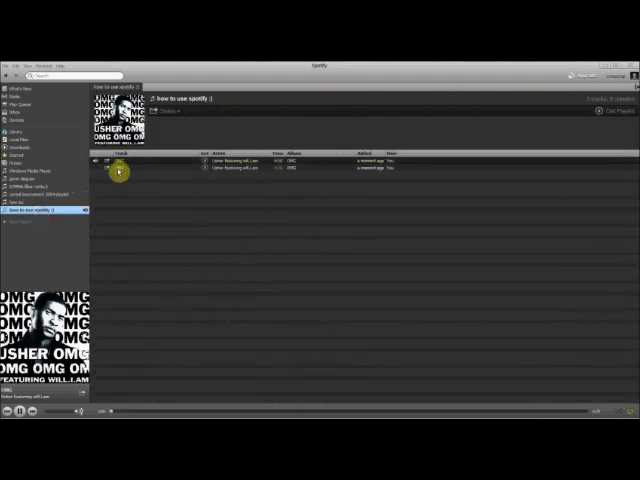
right_click(120, 160)
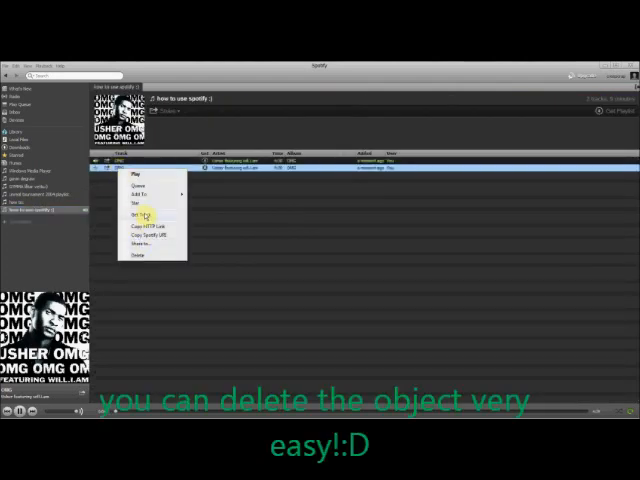